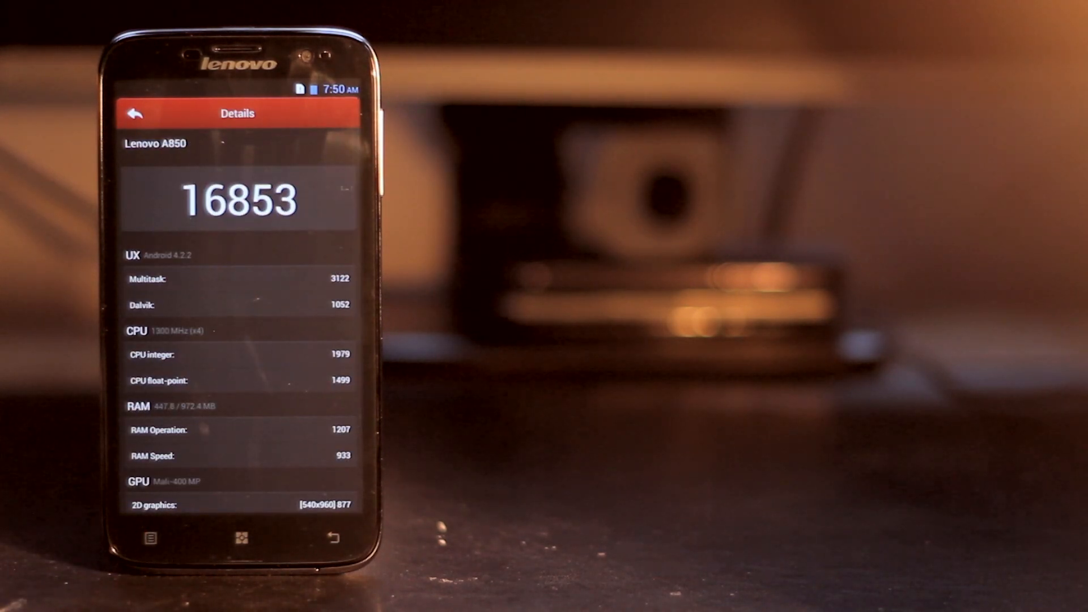
scroll("up", 3)
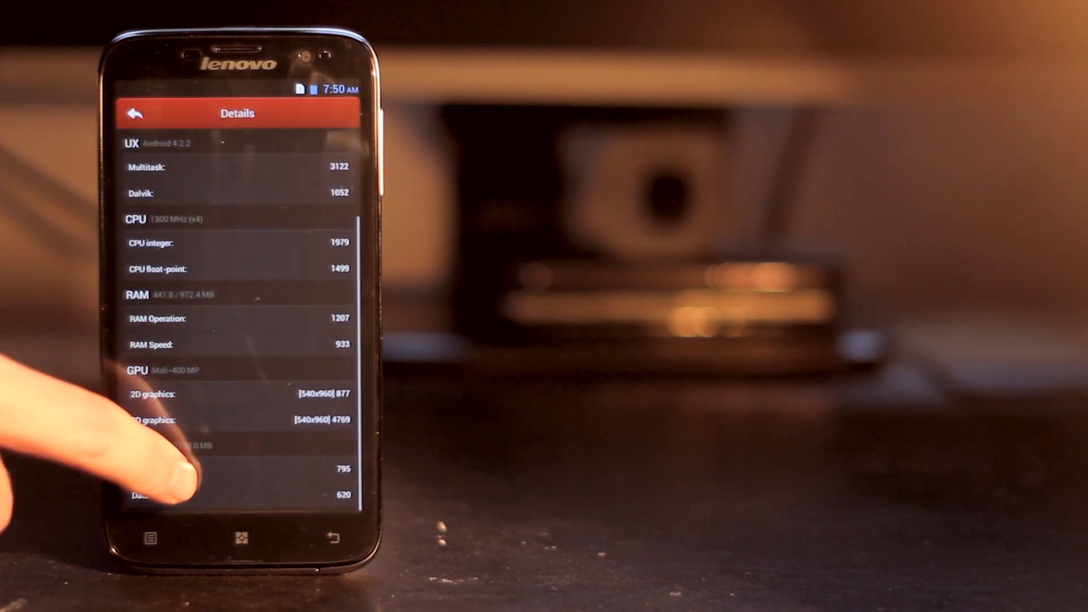